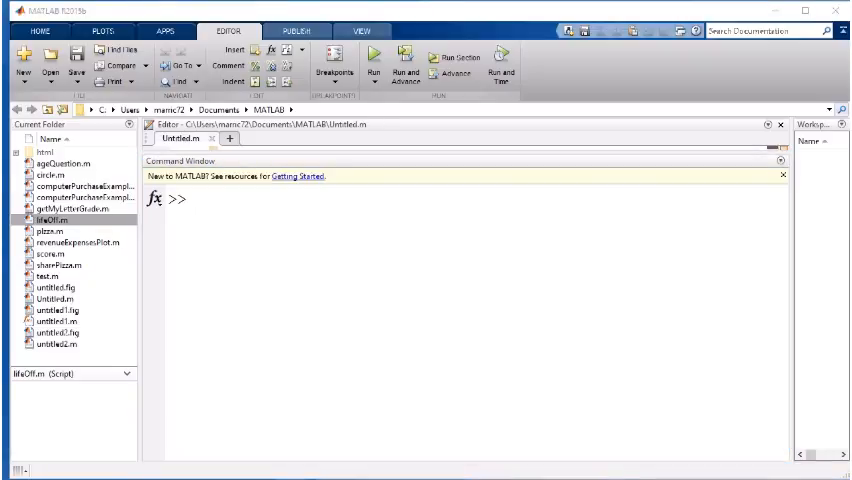
Step: Define x=0:100 and y as x squared, and enter plot(x,y) ready to run
{"action": "type", "text": "x"}
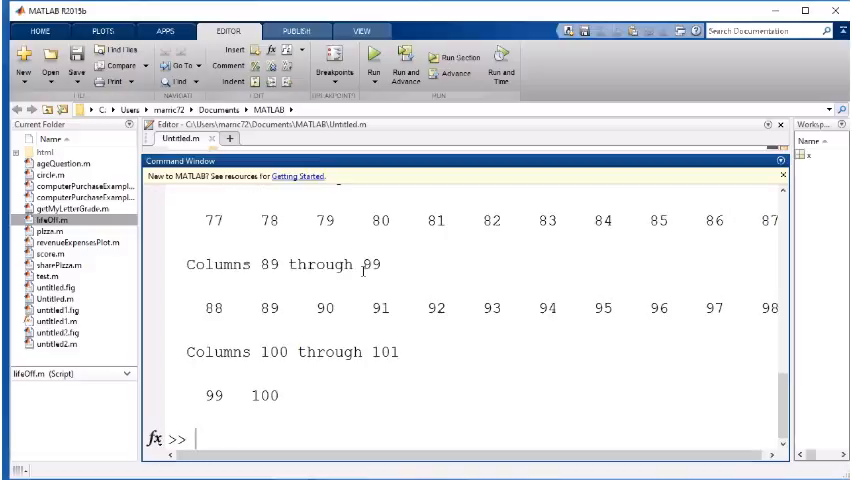
{"action": "type", "text": "x=0:100;"}
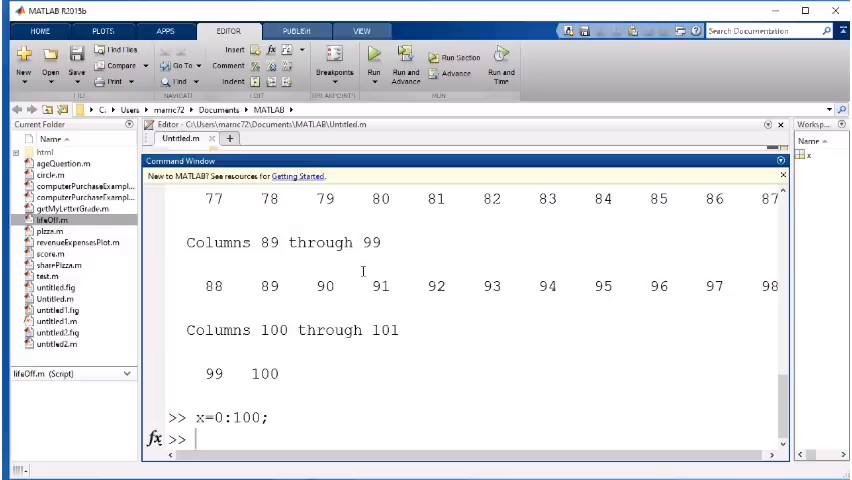
{"action": "type", "text": "y=x.^2;"}
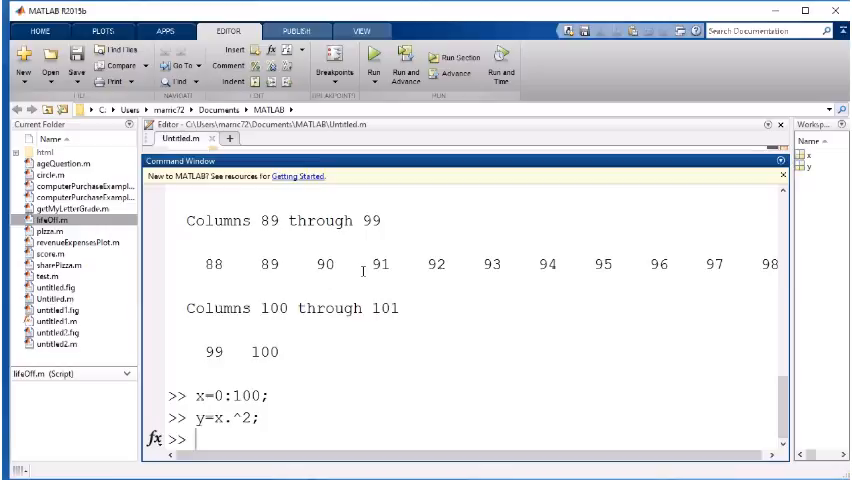
{"action": "type", "text": "plot("}
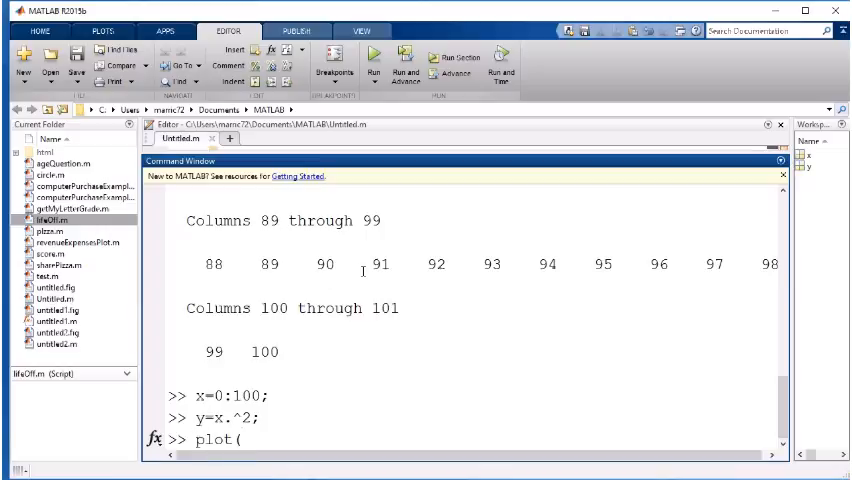
{"action": "type", "text": "x,y)"}
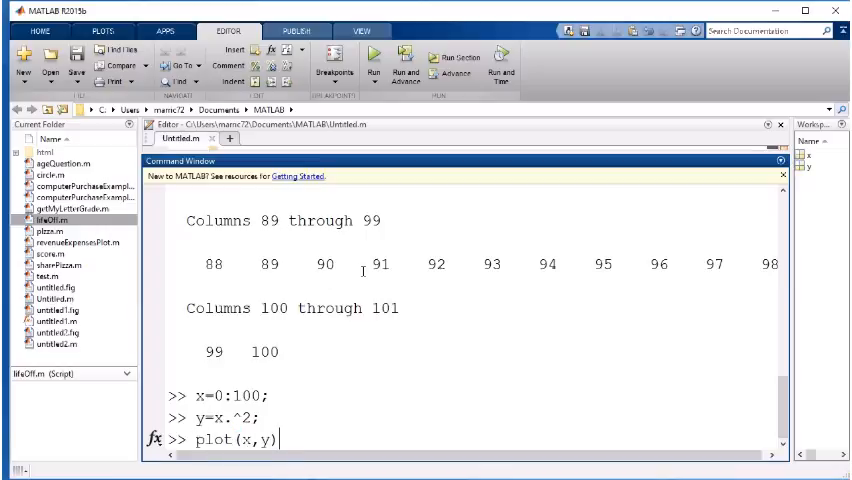
Step: Draw y against x in Figure 1, then redraw it with semilogx for a logarithmic x-axis
{"action": "key", "text": "Return"}
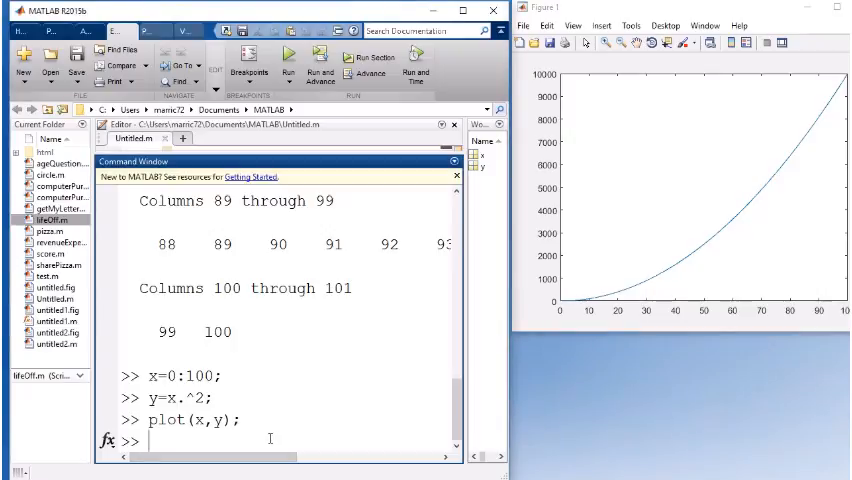
{"action": "type", "text": "s"}
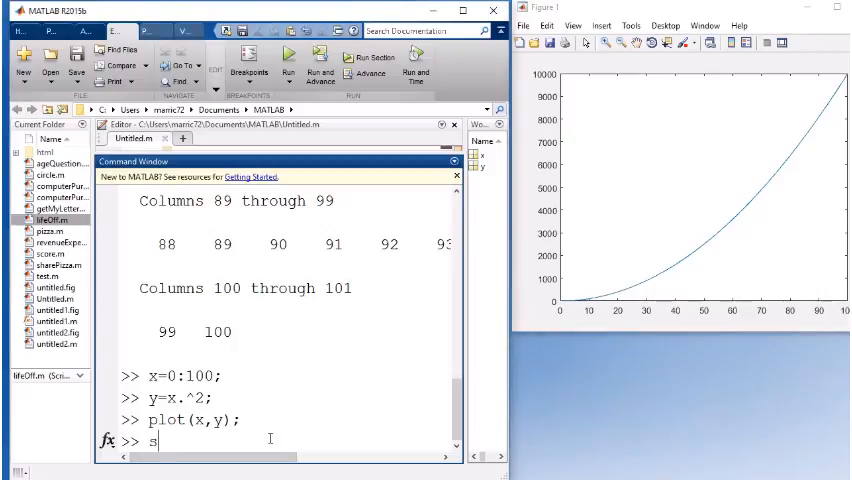
{"action": "type", "text": "emilogx(x,y);"}
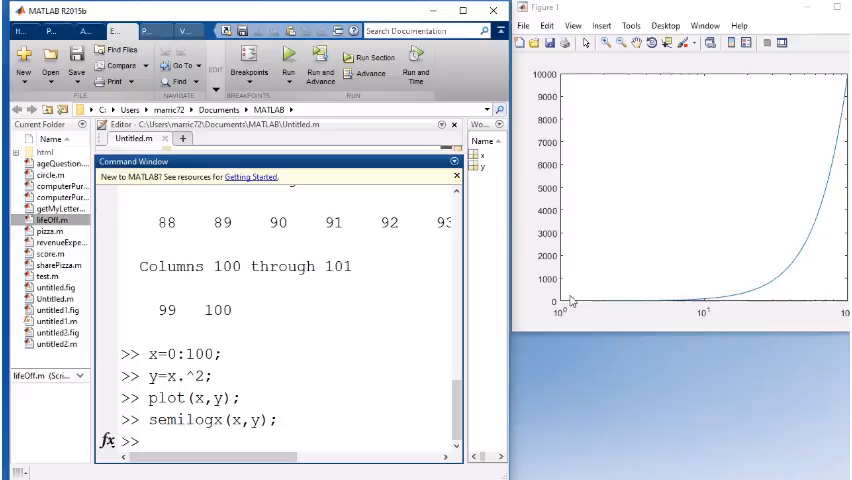
{"action": "mouse_move", "coordinate": [808, 50]}
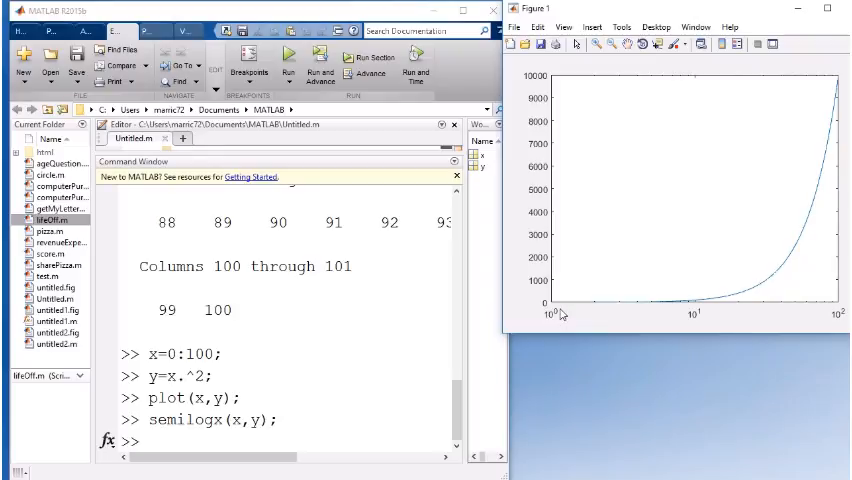
{"action": "mouse_move", "coordinate": [700, 315]}
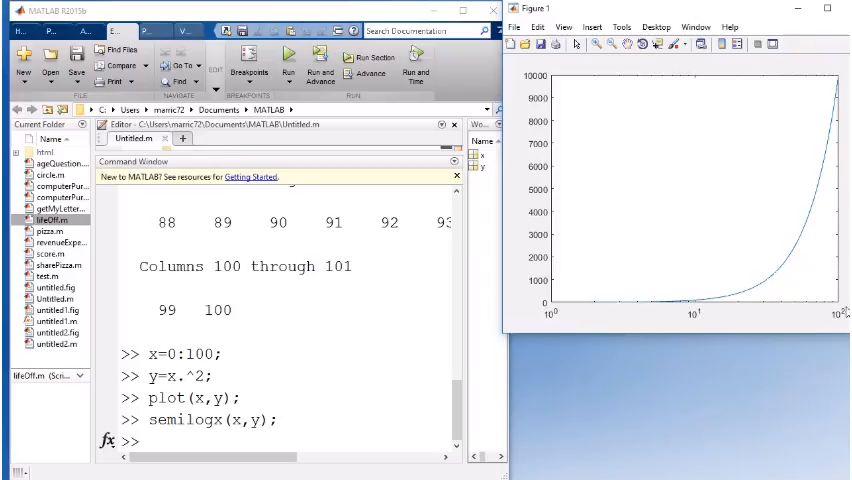
{"action": "mouse_move", "coordinate": [770, 314]}
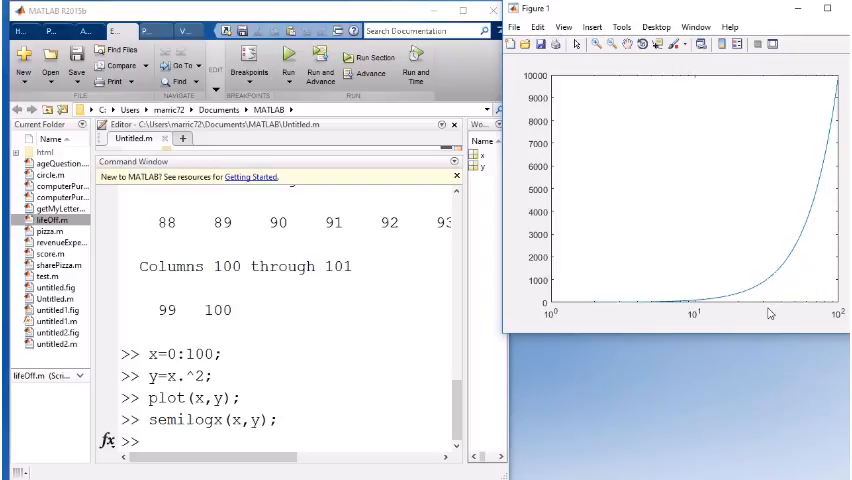
{"action": "mouse_move", "coordinate": [731, 243]}
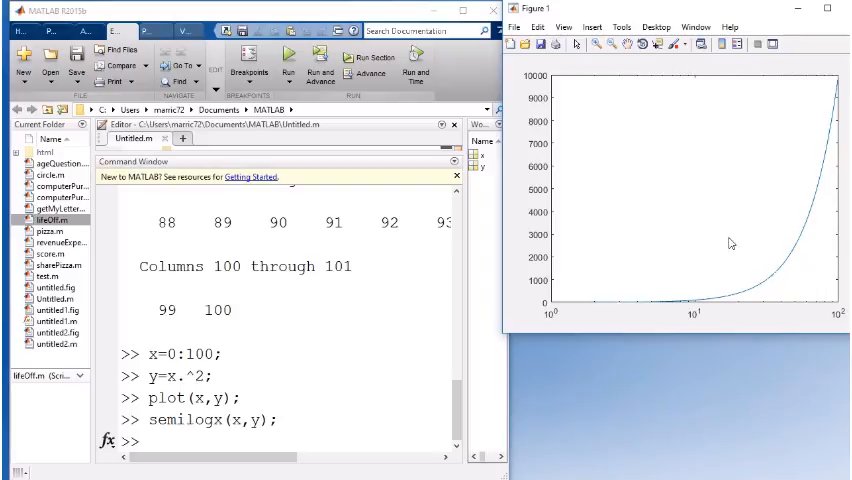
{"action": "mouse_move", "coordinate": [455, 327]}
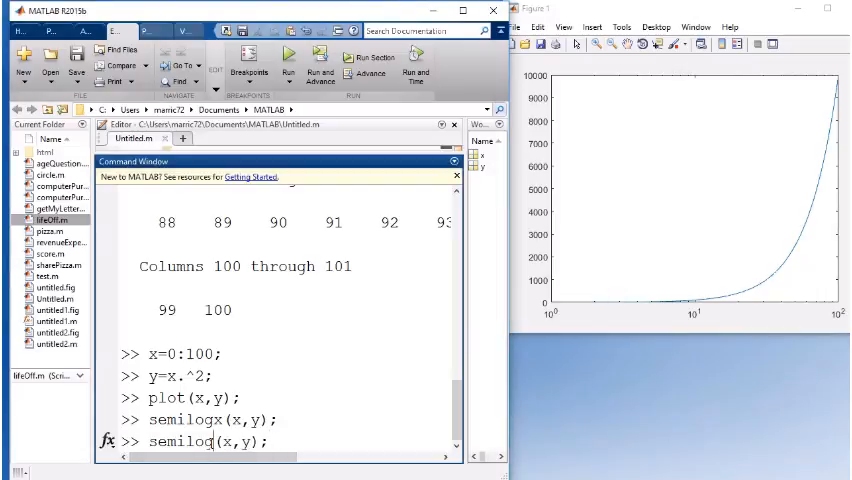
Step: Redraw the squared curve with semilogy(x,y) on a logarithmic y-axis
{"action": "type", "text": "y"}
{"action": "key", "text": "Return"}
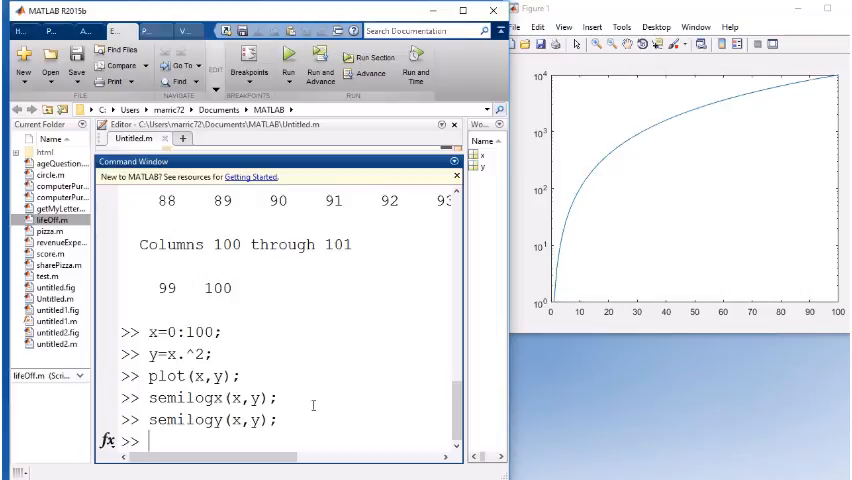
{"action": "type", "text": "semilogy(x,y);"}
{"action": "type", "text": "loglog(x,y);"}
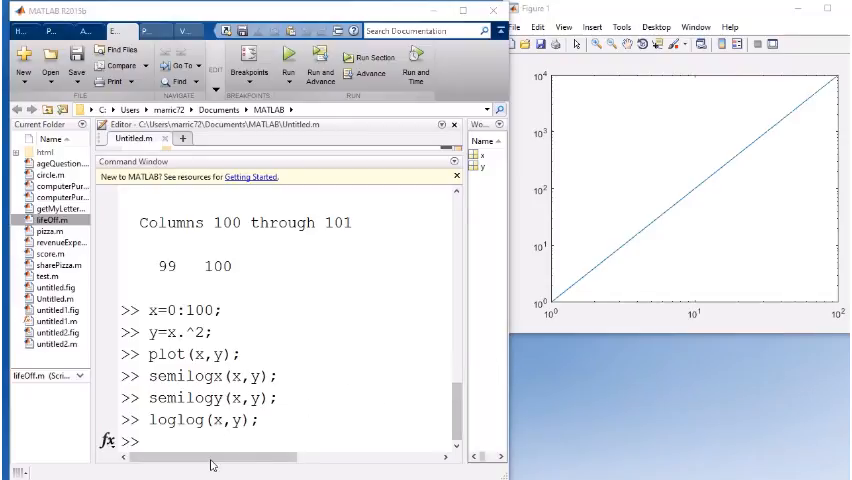
{"action": "mouse_move", "coordinate": [627, 276]}
{"action": "type", "text": "plot(x,y);"}
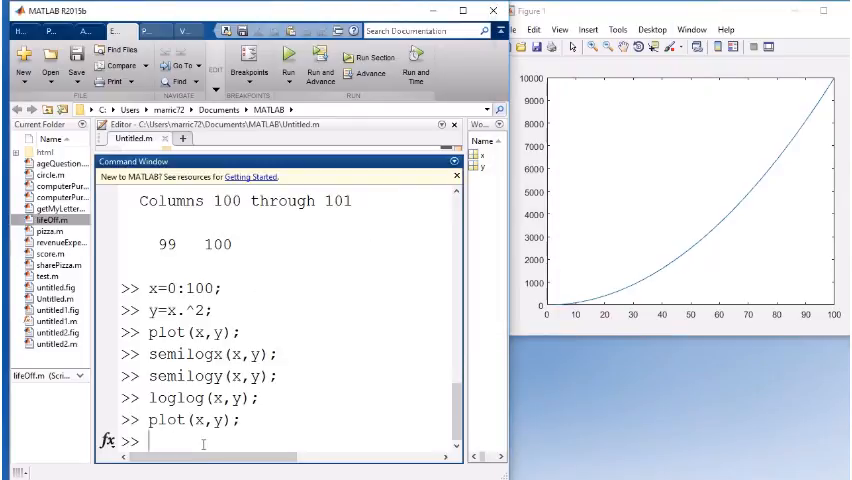
Step: Define y2=2*x, plot its straight line in Figure 1, and enter hold on
{"action": "type", "text": "y2"}
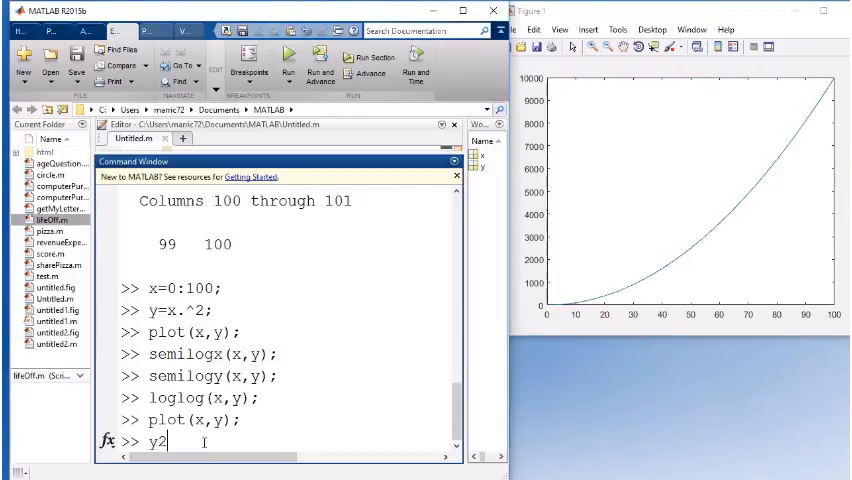
{"action": "type", "text": "=2*x;"}
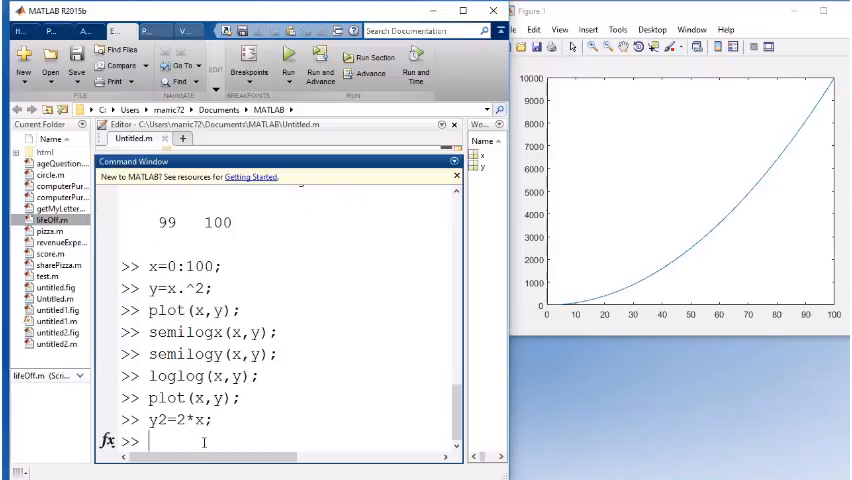
{"action": "type", "text": "plot(x,y);"}
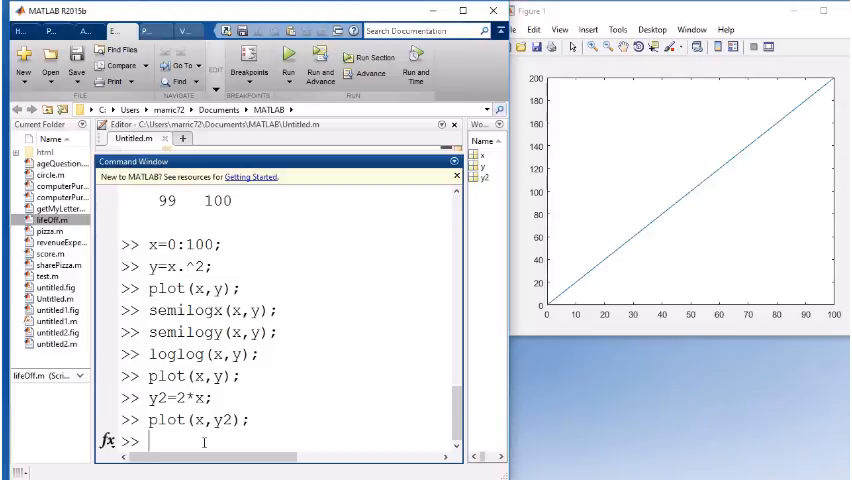
{"action": "type", "text": "hold on"}
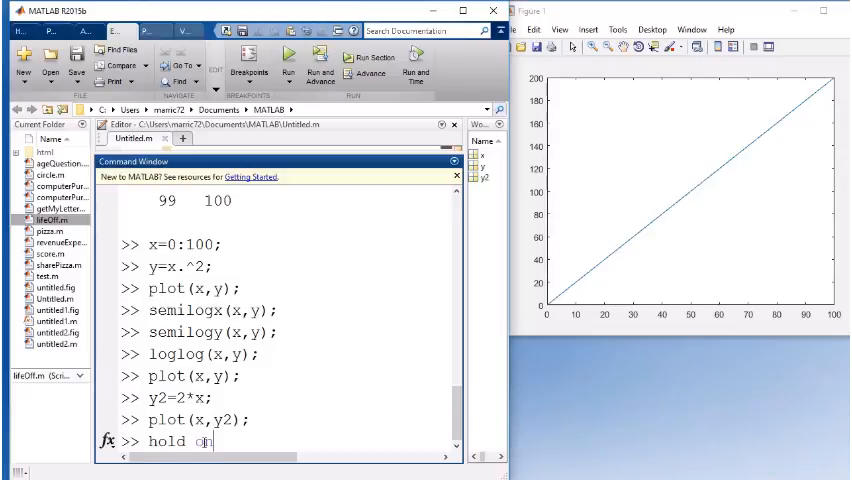
Step: With hold on, overlay the y2 line and a y3 curve reaching 20000 in Figure 1
{"action": "key", "text": "Return"}
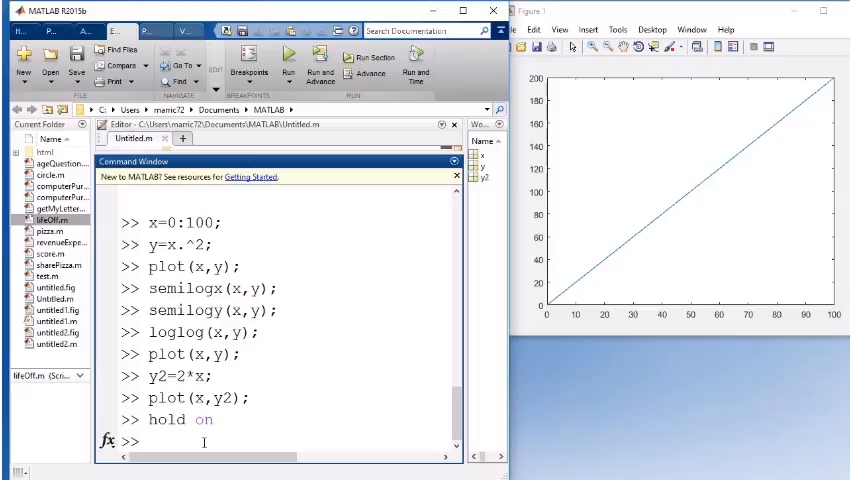
{"action": "type", "text": "plot(x,y2);"}
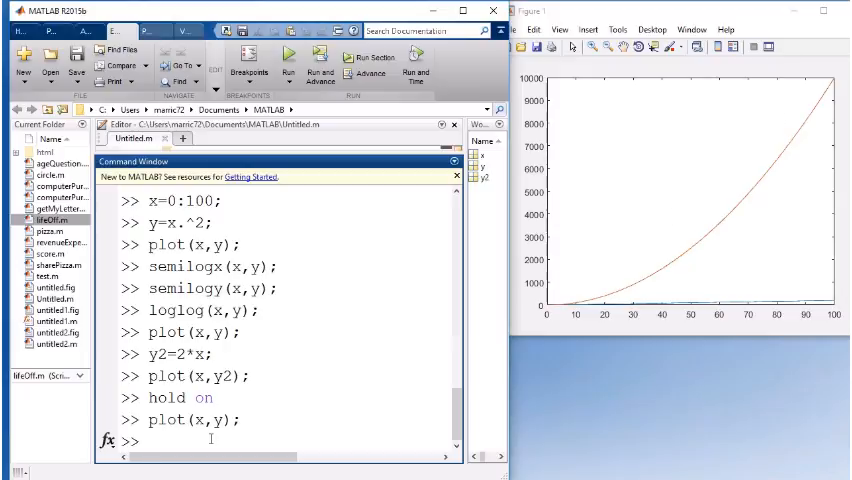
{"action": "type", "text": "y3="}
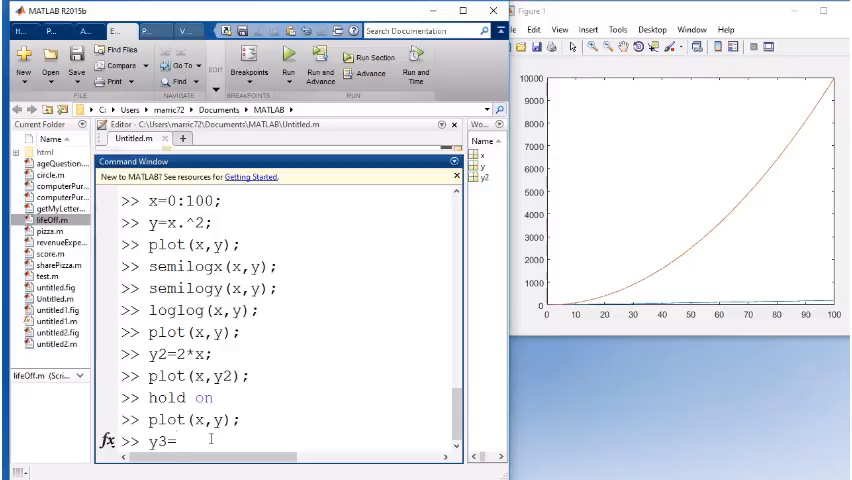
{"action": "type", "text": "2*x"}
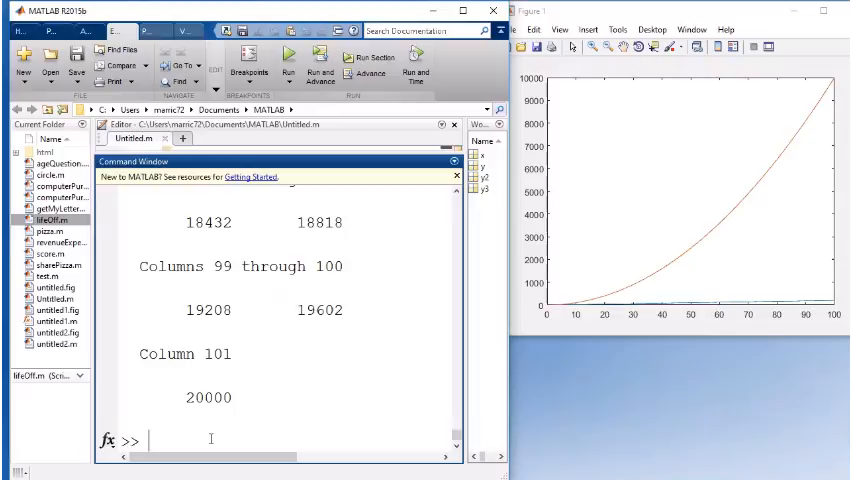
{"action": "type", "text": "plot(x"}
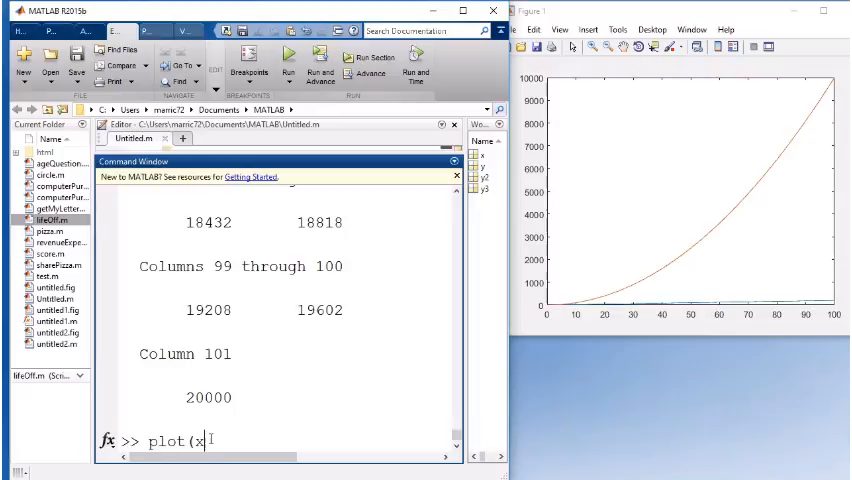
{"action": "key", "text": "Return"}
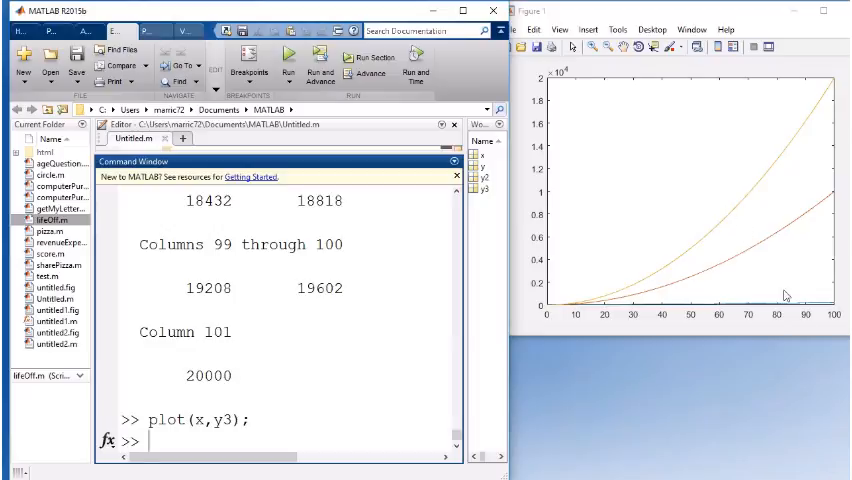
{"action": "mouse_move", "coordinate": [587, 294]}
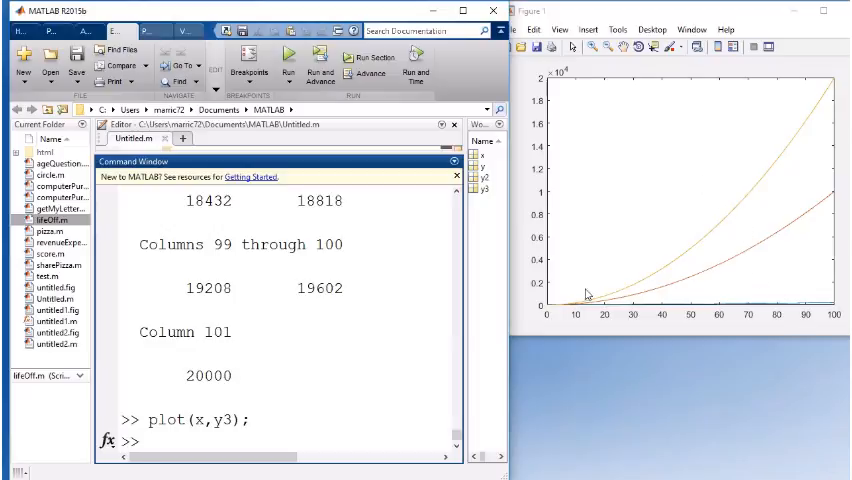
Step: Turn hold off and open a second figure window with figure(2)
{"action": "type", "text": "hold off"}
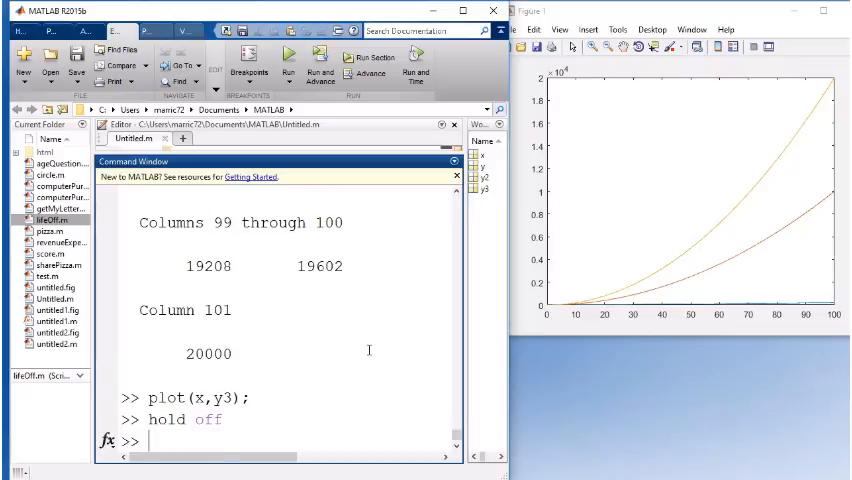
{"action": "key", "text": "Return"}
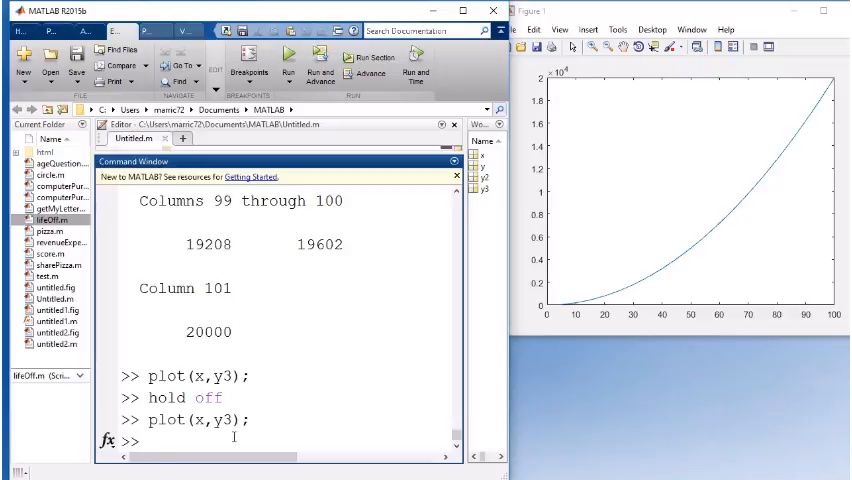
{"action": "type", "text": "figure(2)"}
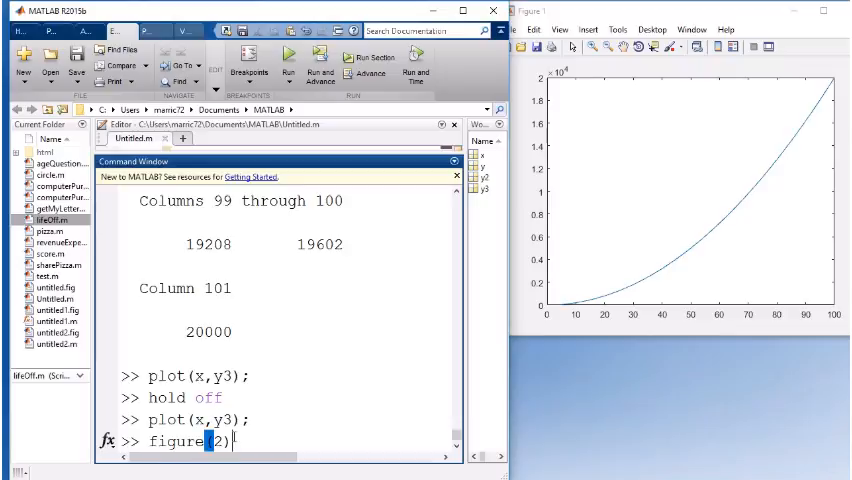
{"action": "key", "text": "Return"}
{"action": "type", "text": "plot(x,y2);"}
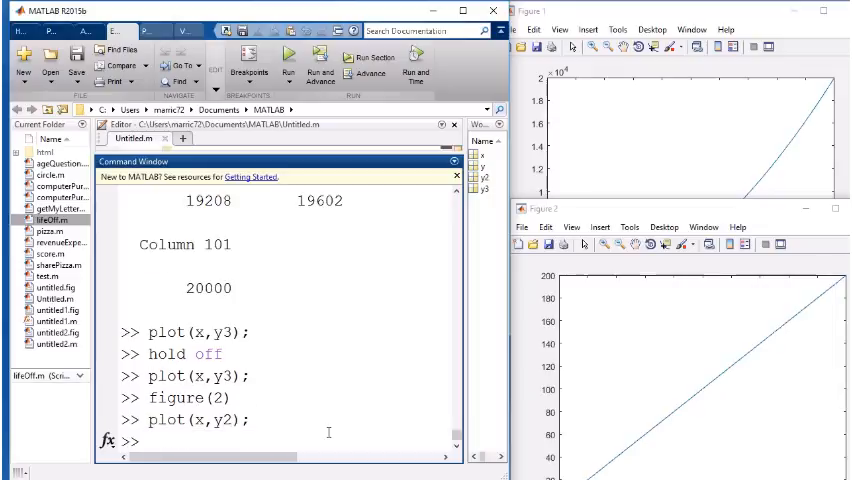
Step: Title the second figure 'Hi'
{"action": "type", "text": "tit"}
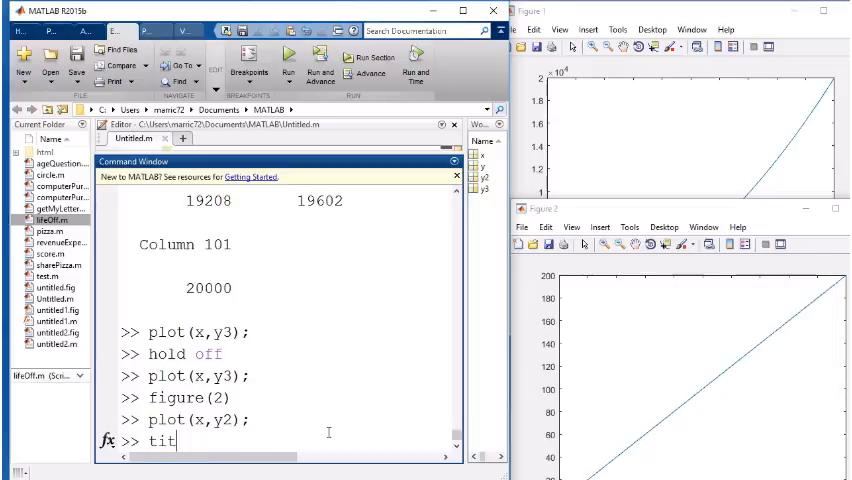
{"action": "type", "text": "le('H"}
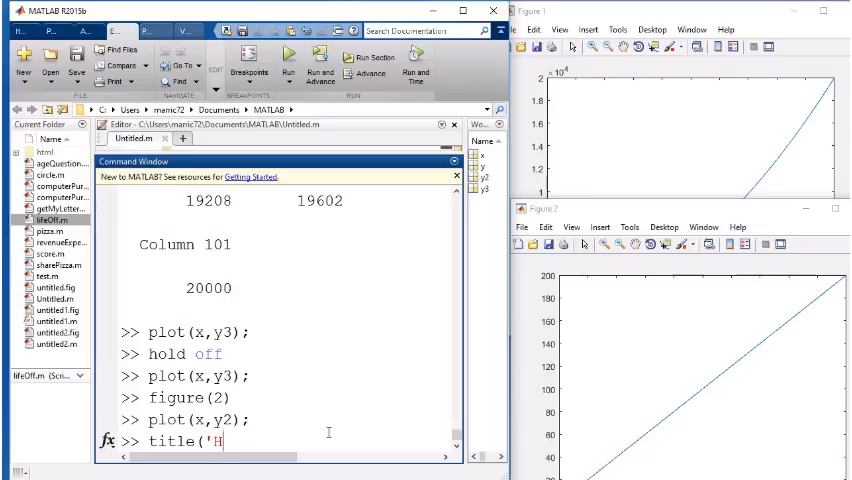
{"action": "key", "text": "Return"}
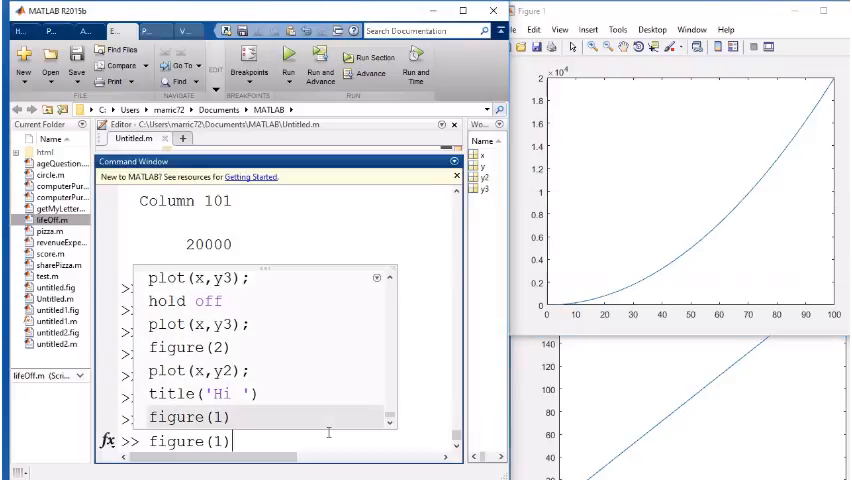
Step: Title the first figure 'Hi There'
{"action": "type", "text": "title('Hi There')"}
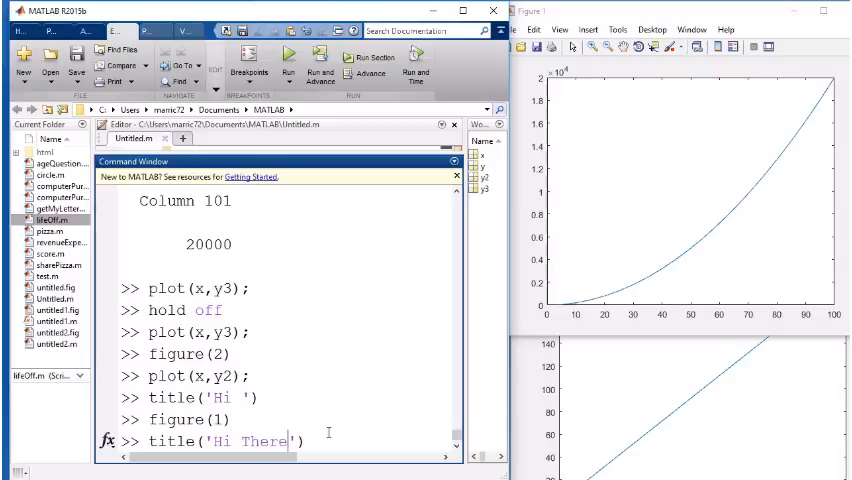
{"action": "key", "text": "Return"}
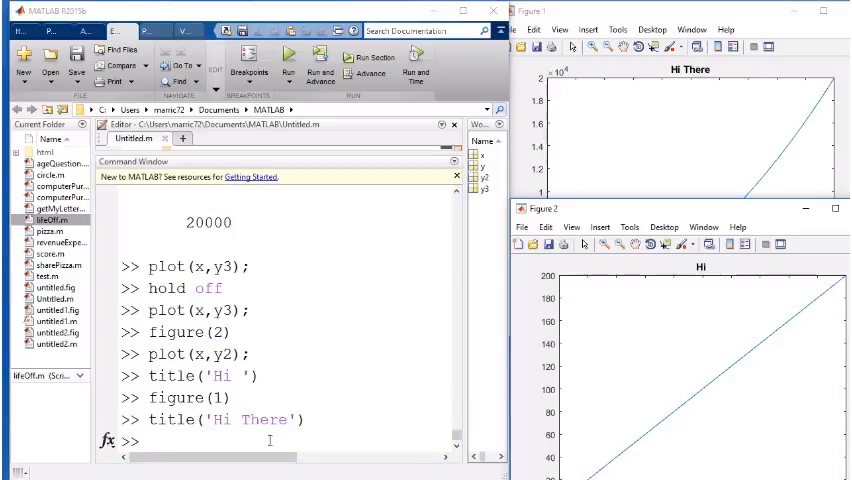
{"action": "type", "text": "fig"}
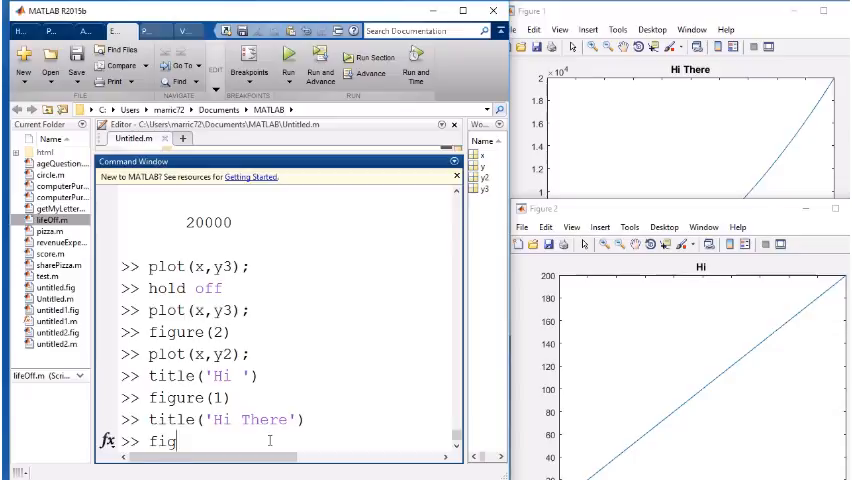
{"action": "type", "text": "("}
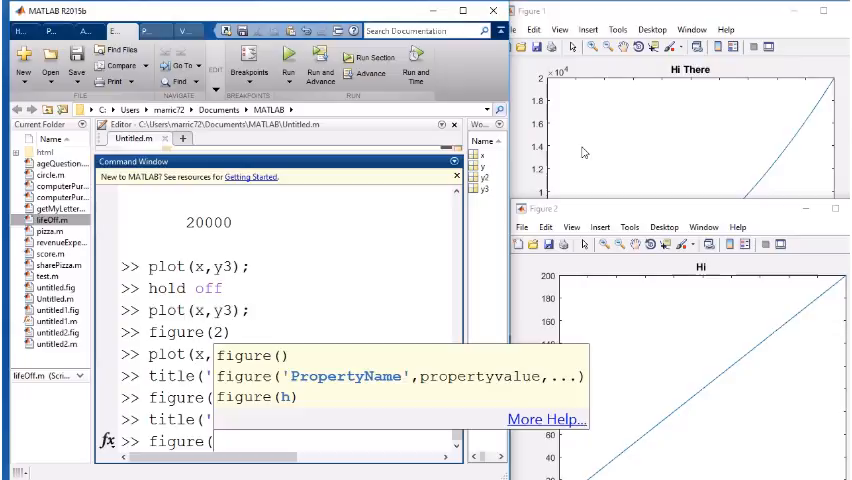
{"action": "mouse_move", "coordinate": [563, 170]}
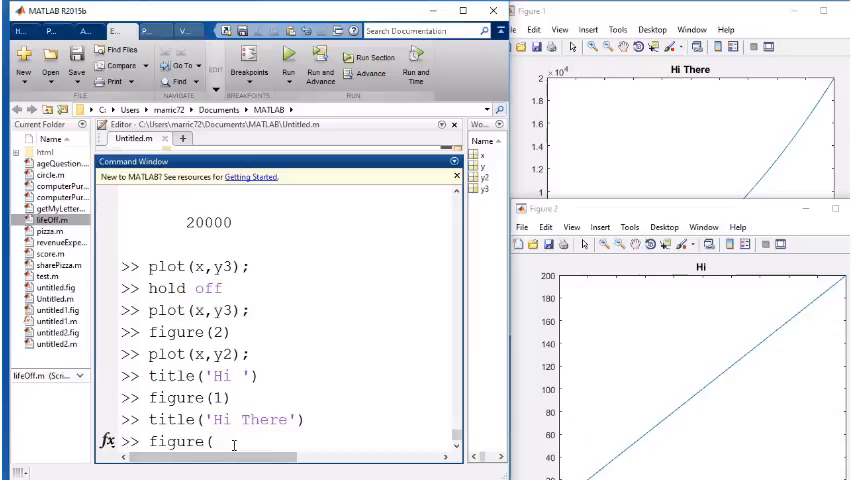
Step: Turn on grid lines in Figure 2 and open an empty Figure 3 with figure(3)
{"action": "type", "text": "gr"}
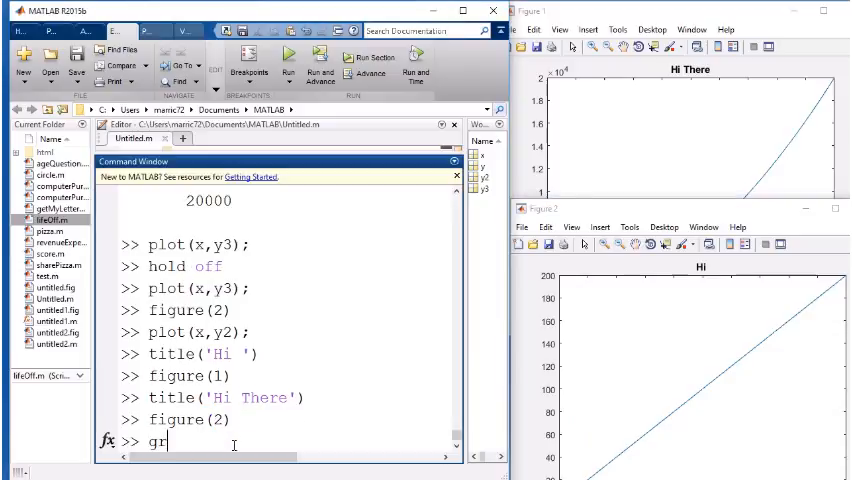
{"action": "key", "text": "Return"}
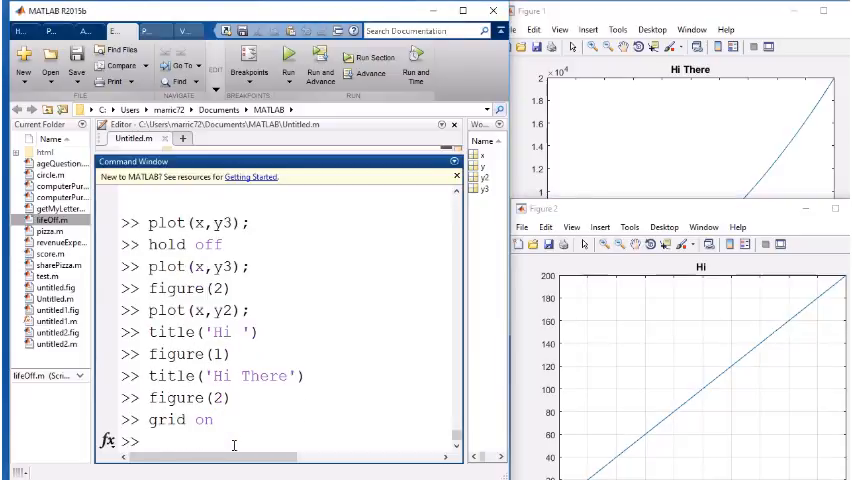
{"action": "type", "text": "figure"}
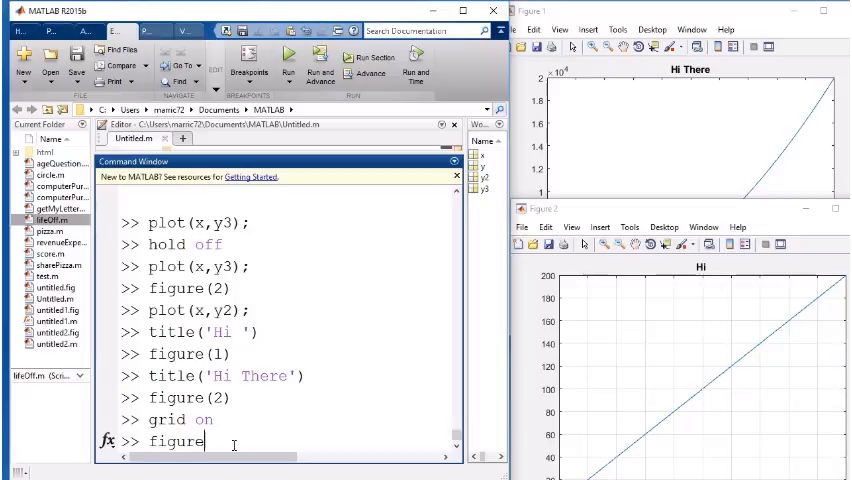
{"action": "type", "text": "(3)"}
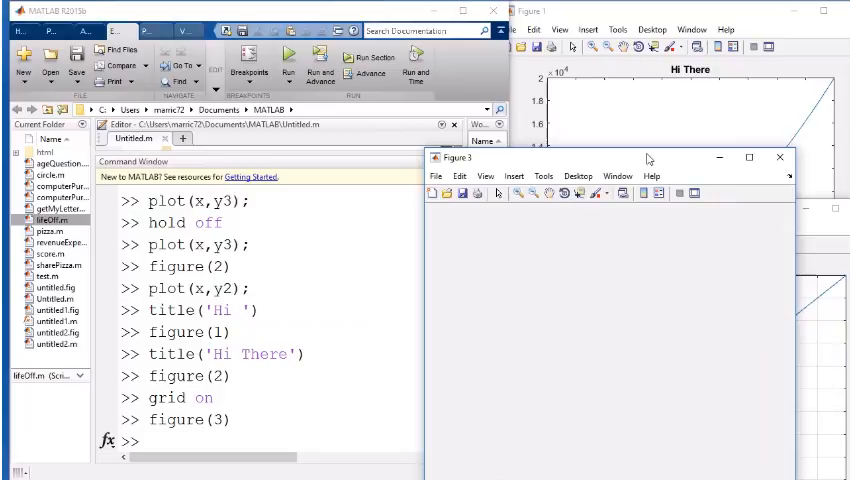
{"action": "left_click", "coordinate": [780, 158]}
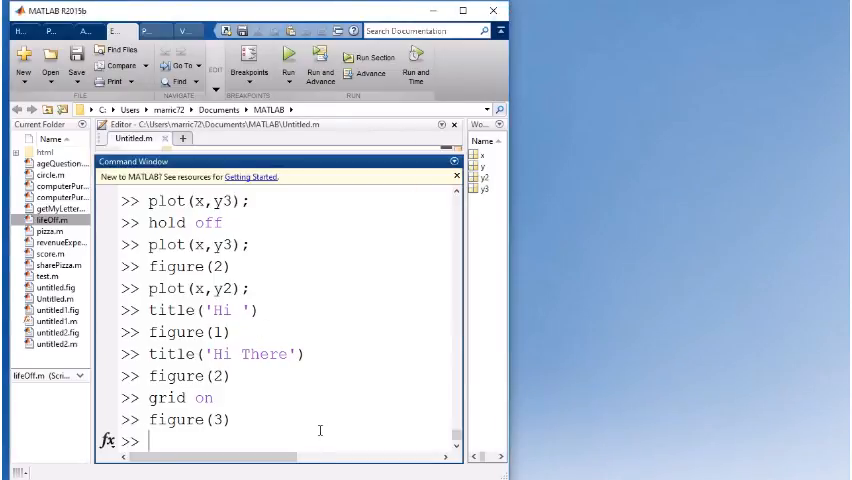
{"action": "mouse_move", "coordinate": [528, 343]}
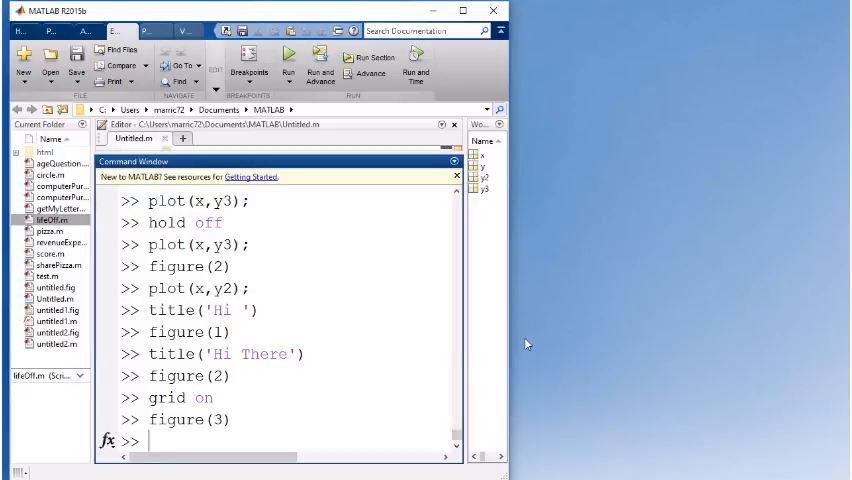
Step: Create the subplot(3,2,1) pane in Figure 3 and plot y against x there
{"action": "type", "text": "subplot("}
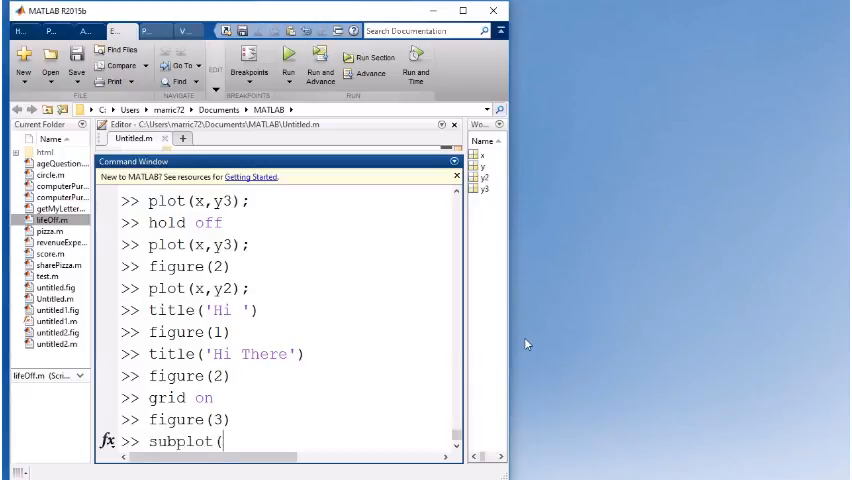
{"action": "type", "text": "3"}
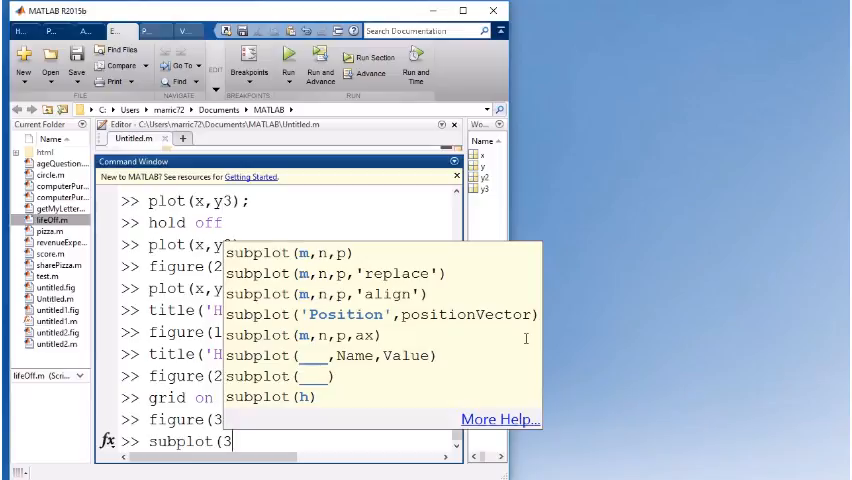
{"action": "type", "text": ",2,1"}
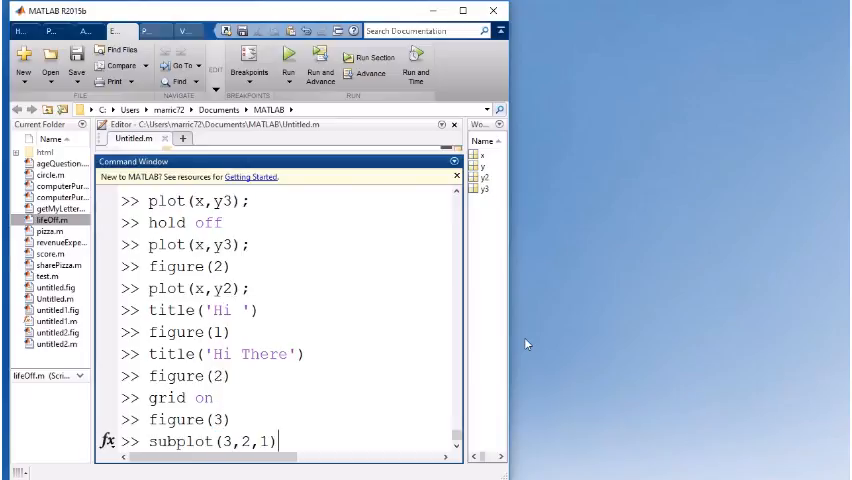
{"action": "key", "text": "Return"}
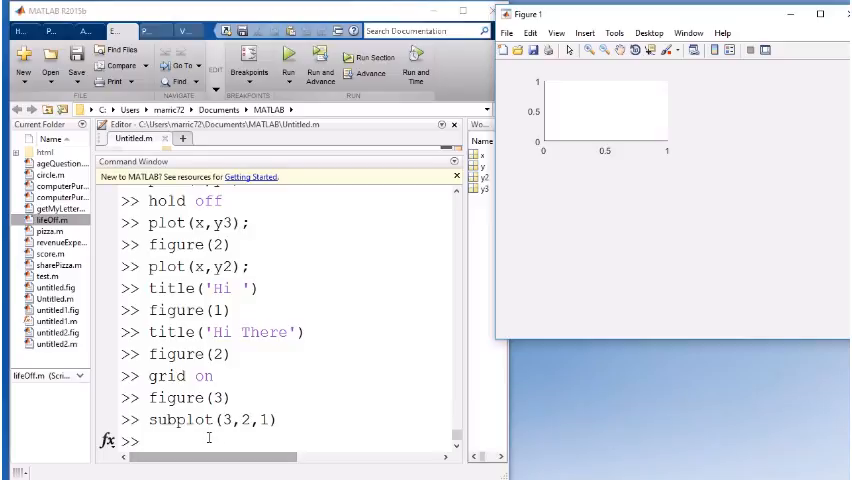
{"action": "type", "text": "grid o"}
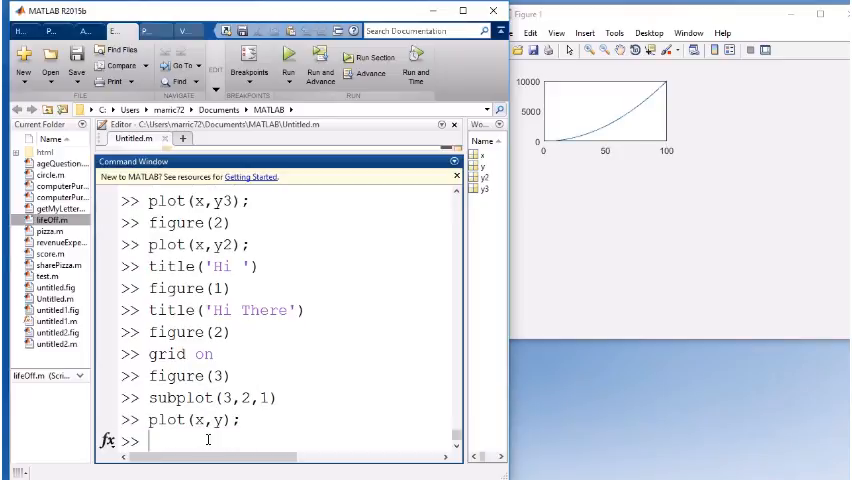
Step: Plot y2 in the subplot(3,2,2) pane and add an empty subplot(3,2,3) pane
{"action": "type", "text": "subplot(3,2,1"}
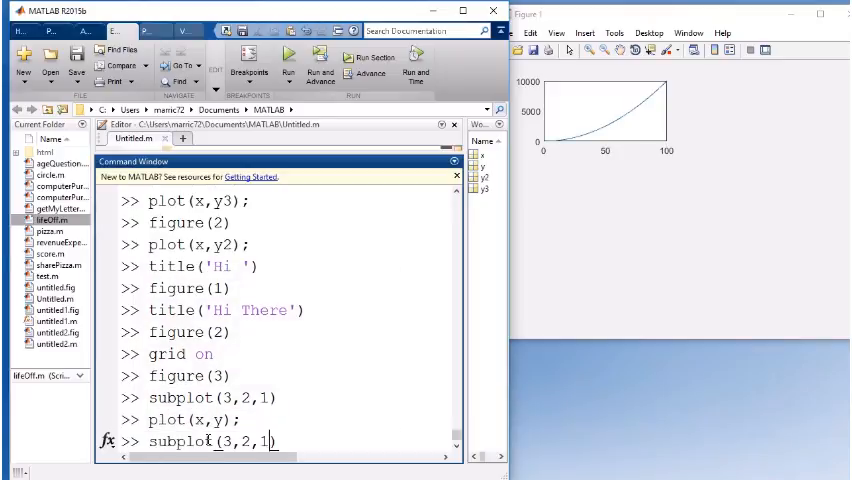
{"action": "key", "text": "Return"}
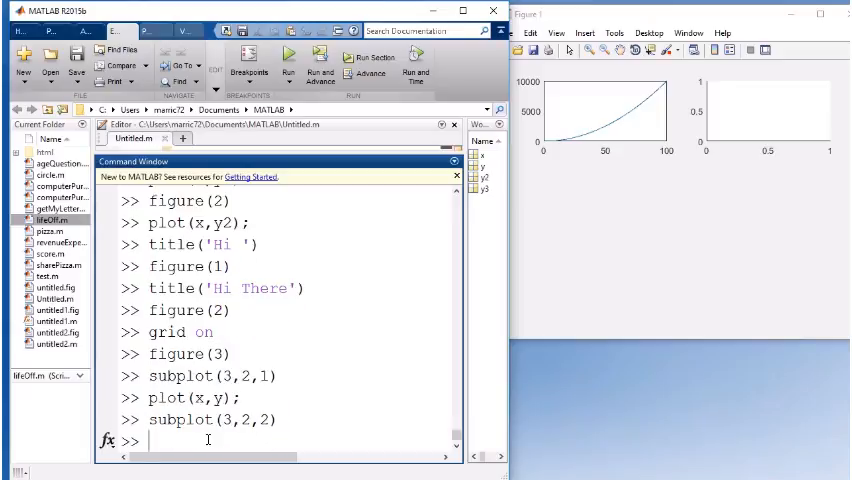
{"action": "type", "text": "plot(x,y2);"}
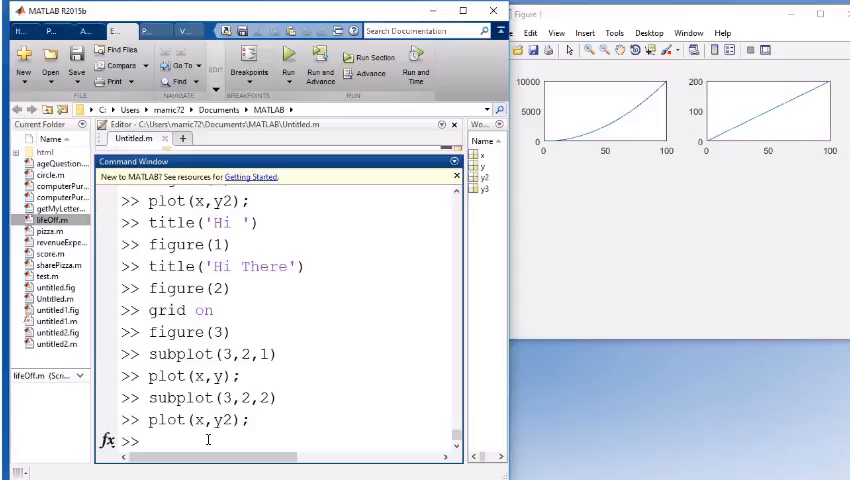
{"action": "type", "text": "subplot(3,2,2)"}
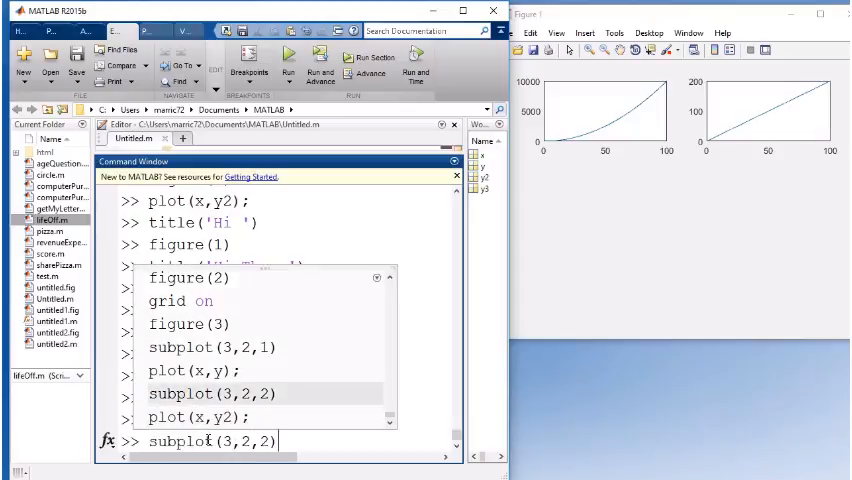
{"action": "type", "text": "3"}
{"action": "key", "text": "Return"}
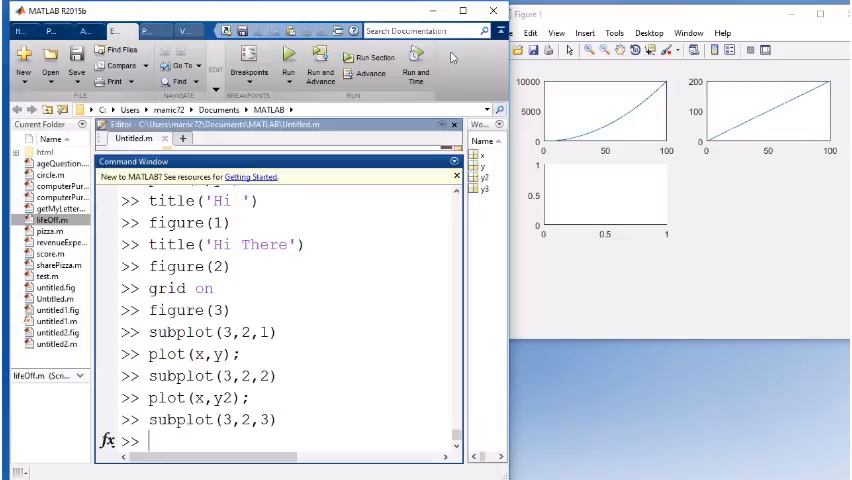
{"action": "mouse_move", "coordinate": [481, 91]}
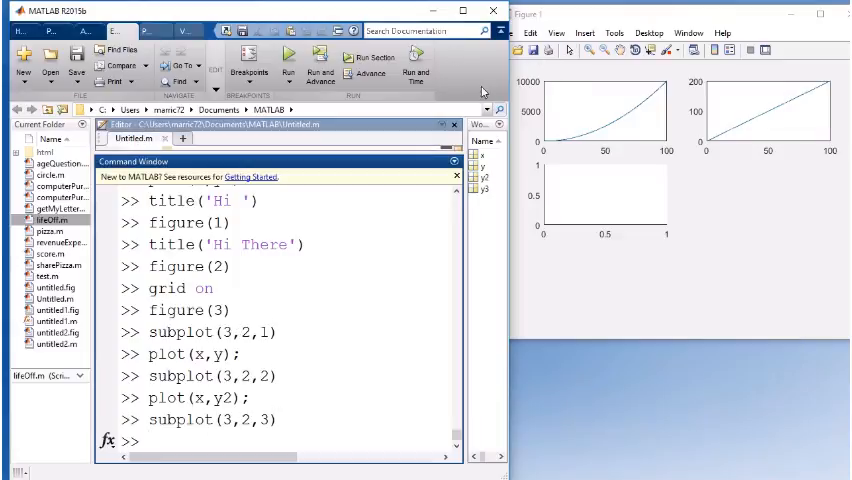
{"action": "mouse_move", "coordinate": [775, 124]}
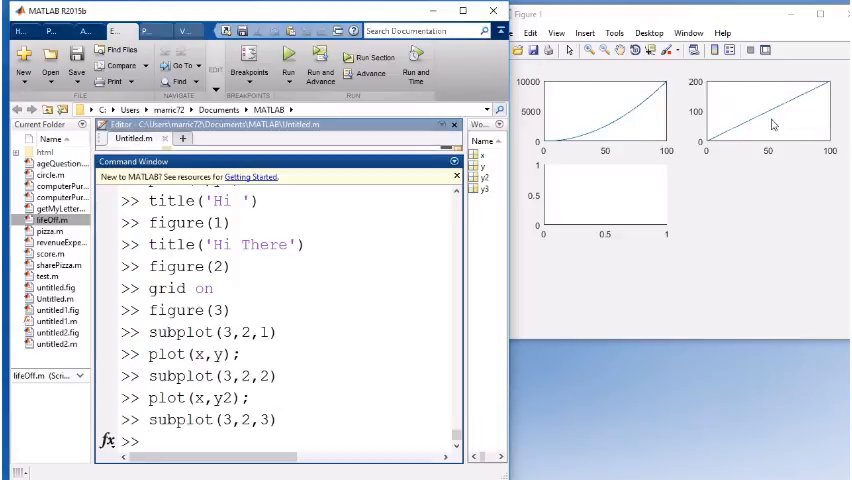